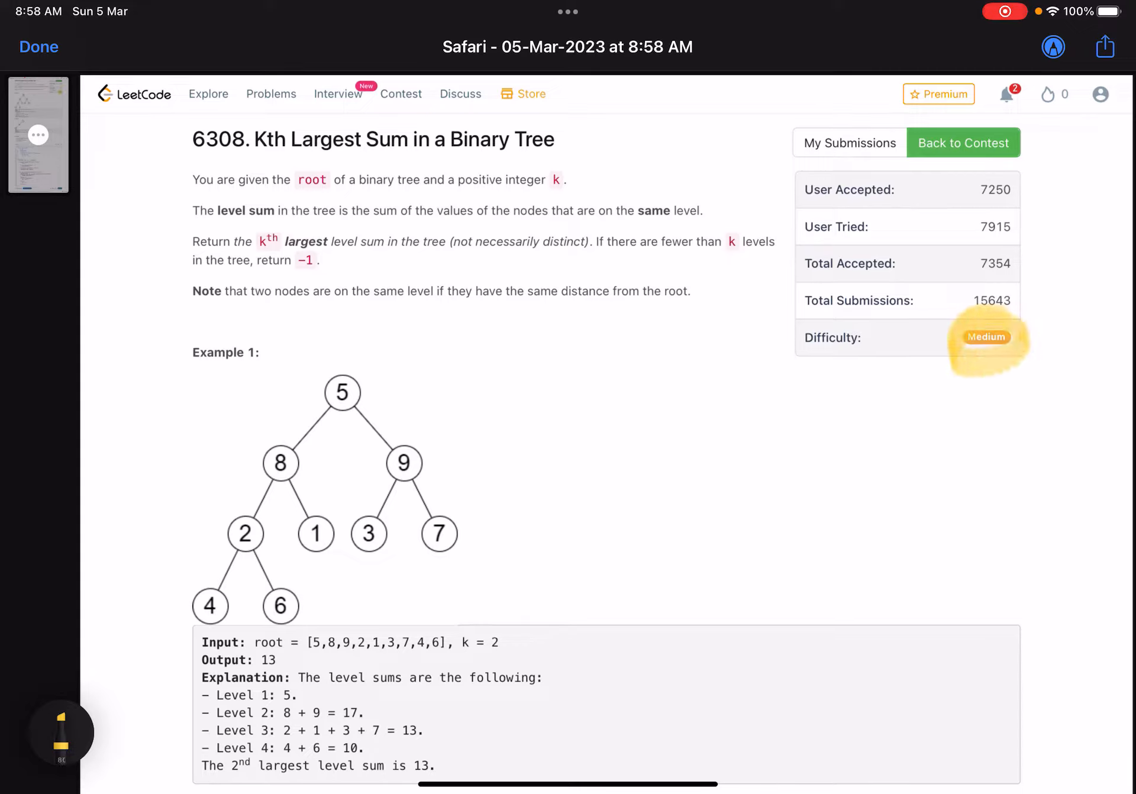
Underline the statement, box each tree level with sums 5, 17, 13, 10, and circle 17 and 13
click(62, 730)
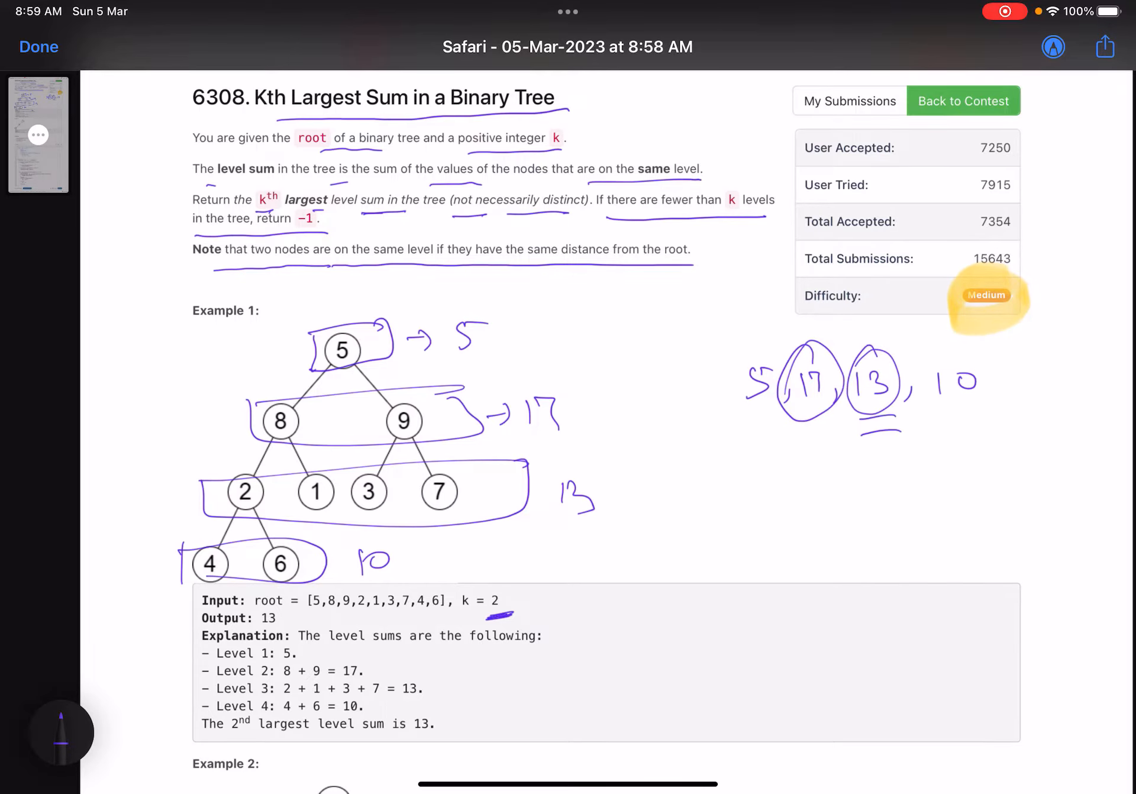
Scroll to Example 2 (output 3) and undo the level-4 box, sum 10 and input marks
scroll(down, 3)
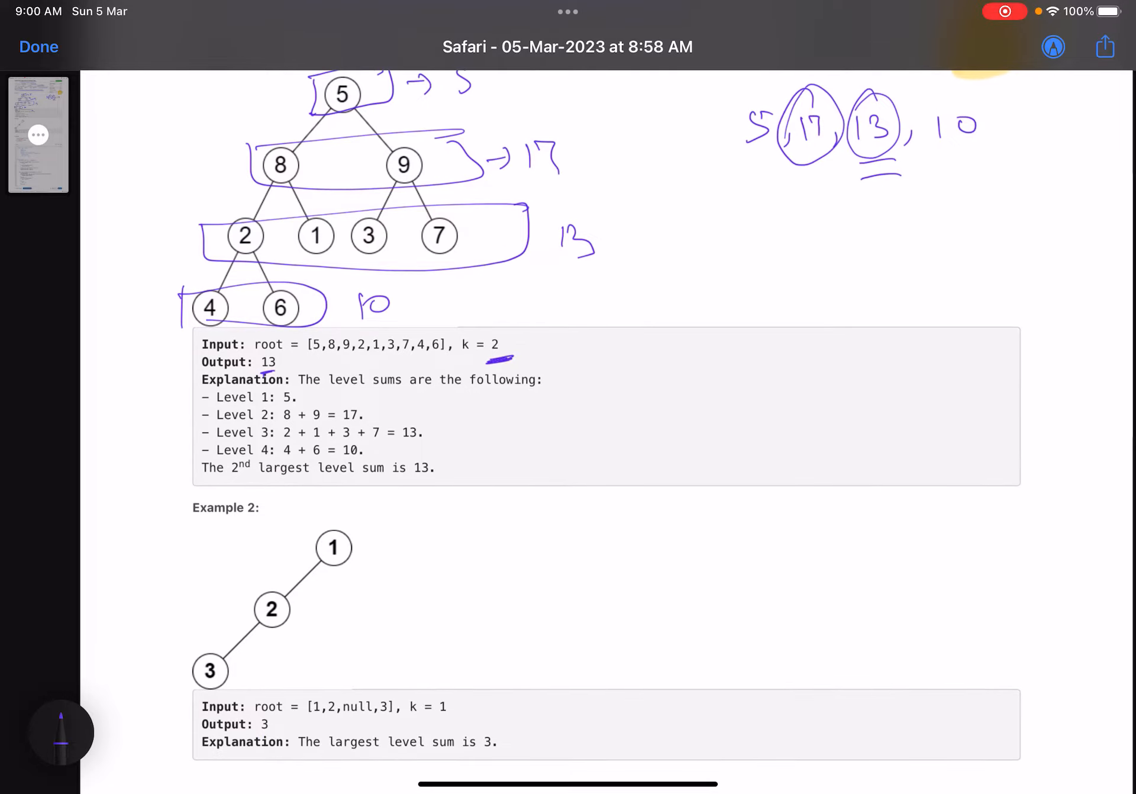
scroll(down, 3)
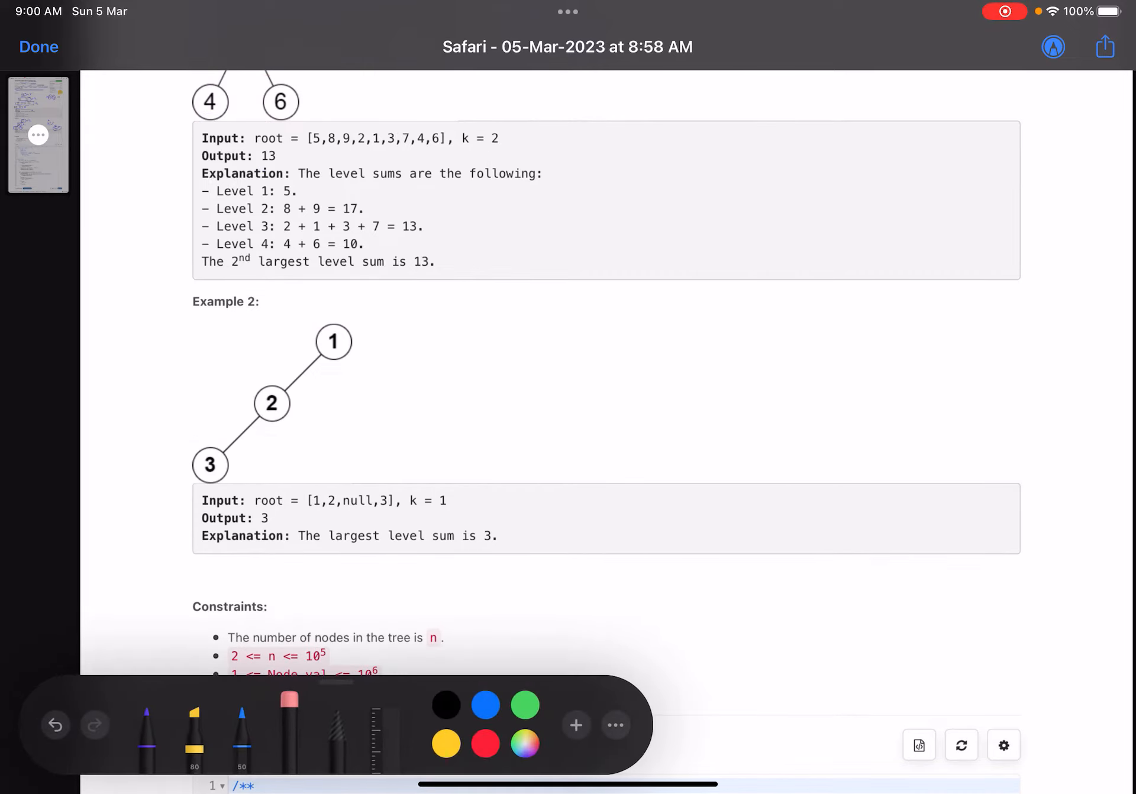
scroll(down, 3)
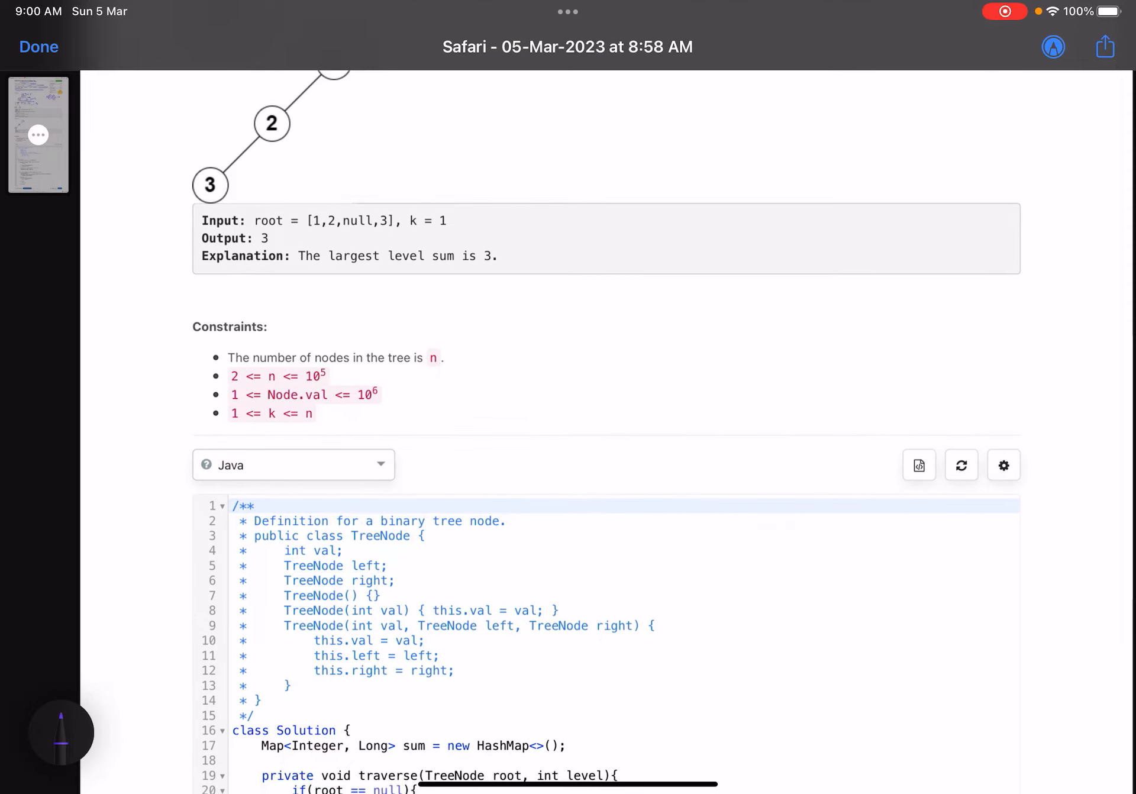
scroll(down, 3)
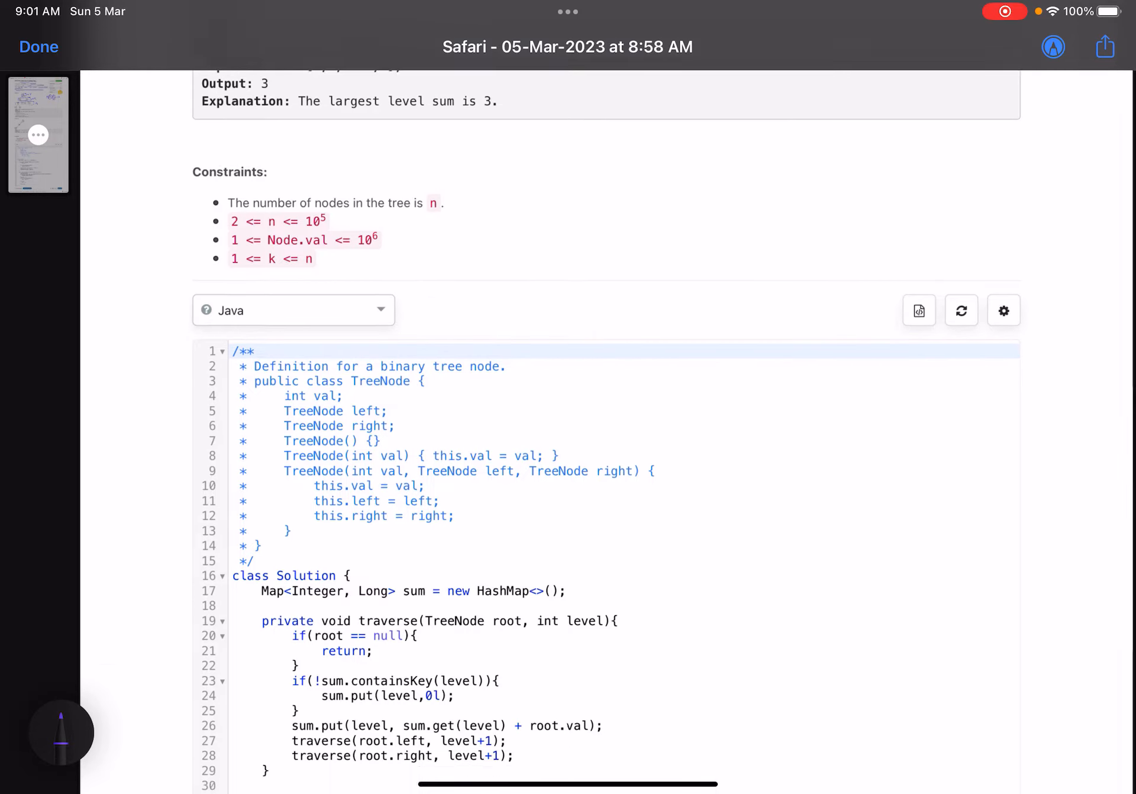
scroll(down, 3)
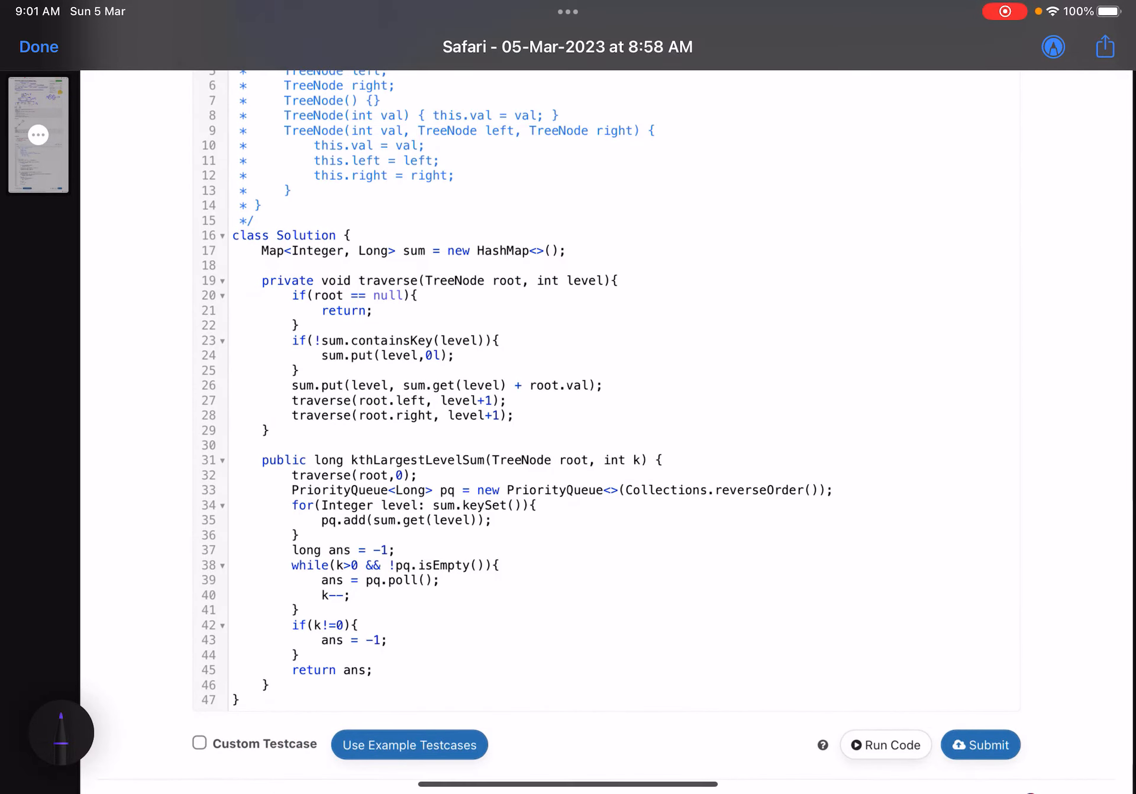
scroll(up, 3)
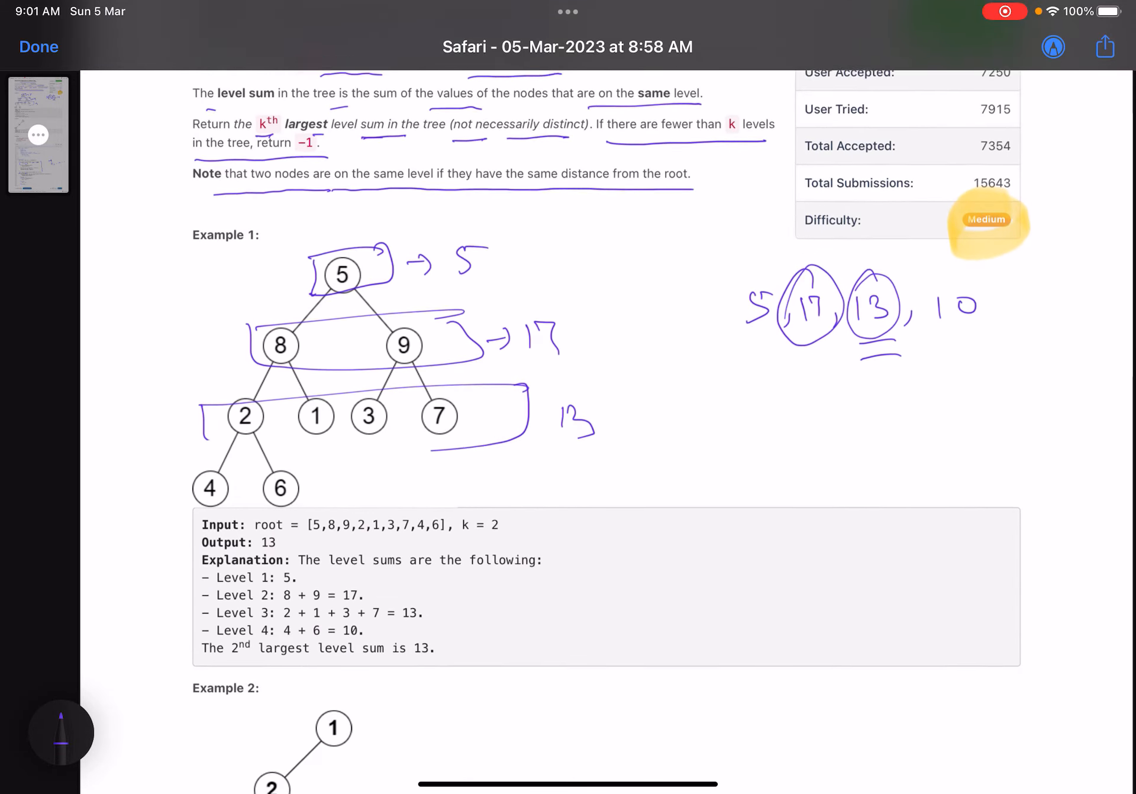
Write levels 0, 0+1, l+1 on the tree, then circle sum.get(level) and root.val in traverse()
scroll(down, 3)
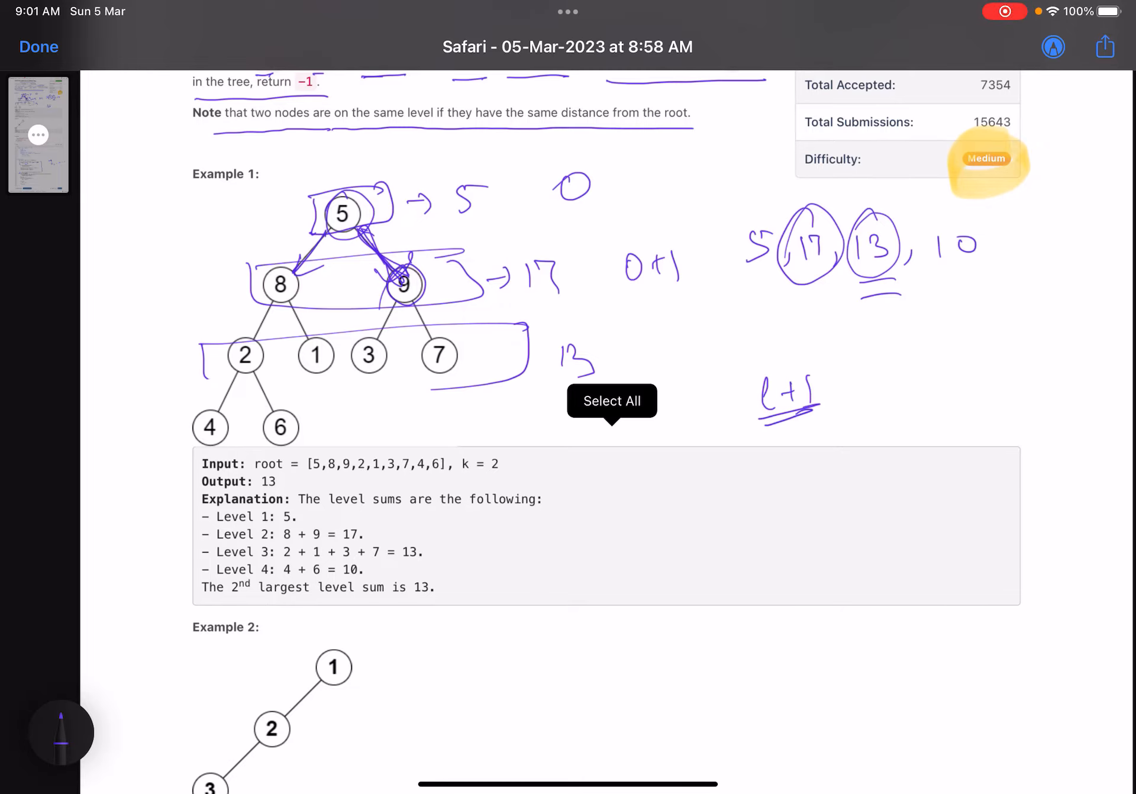
scroll(down, 3)
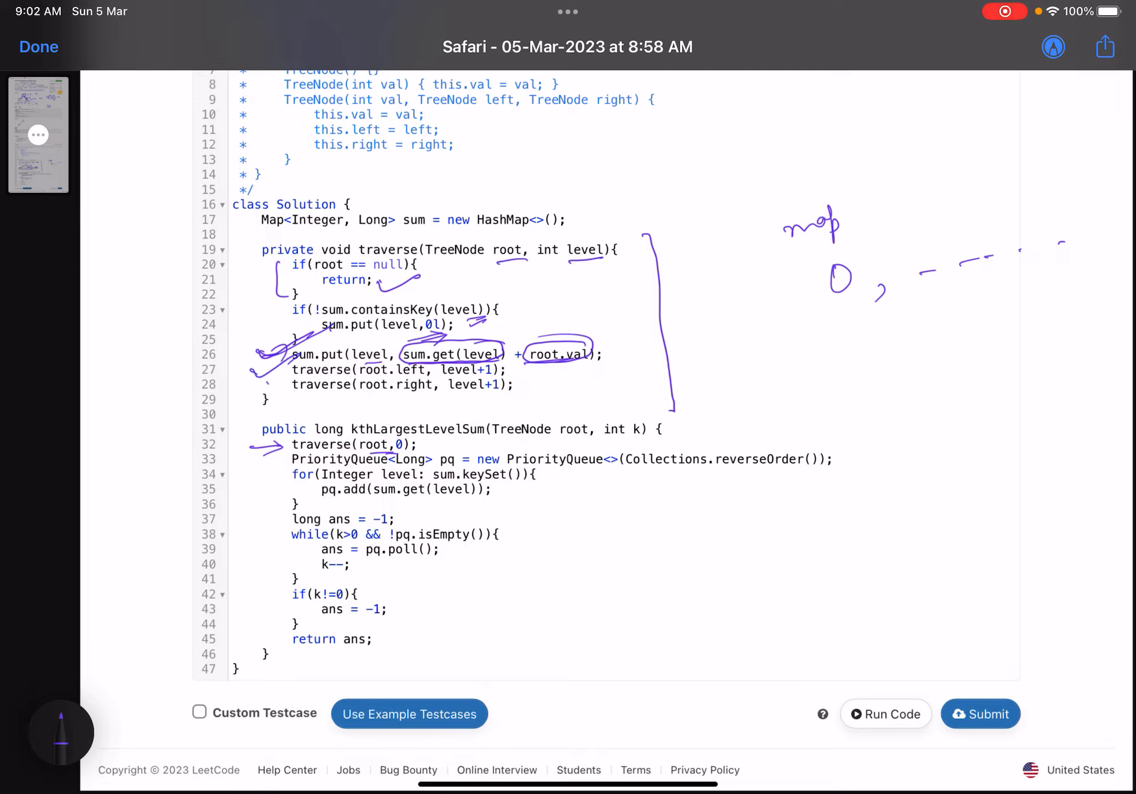
Sketch map levels 0,1,2, underline reverseOrder, bracket both loops, then erase the code ink
scroll(up, 3)
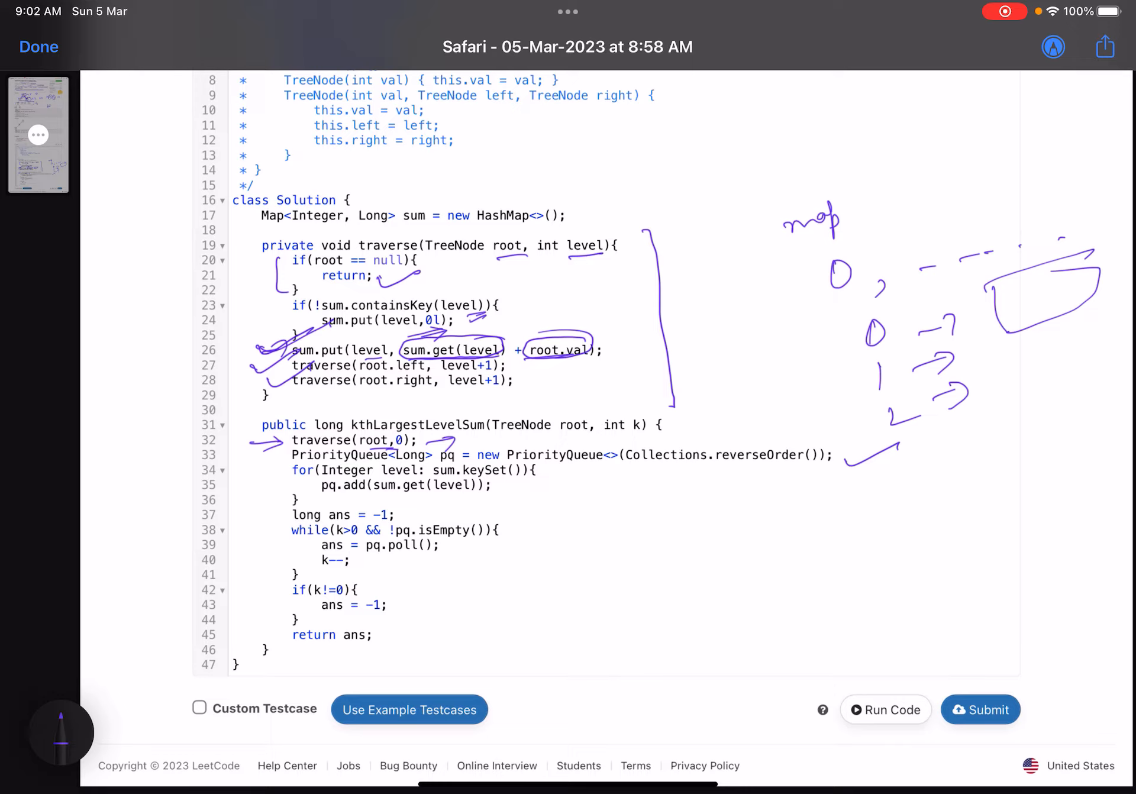
scroll(up, 3)
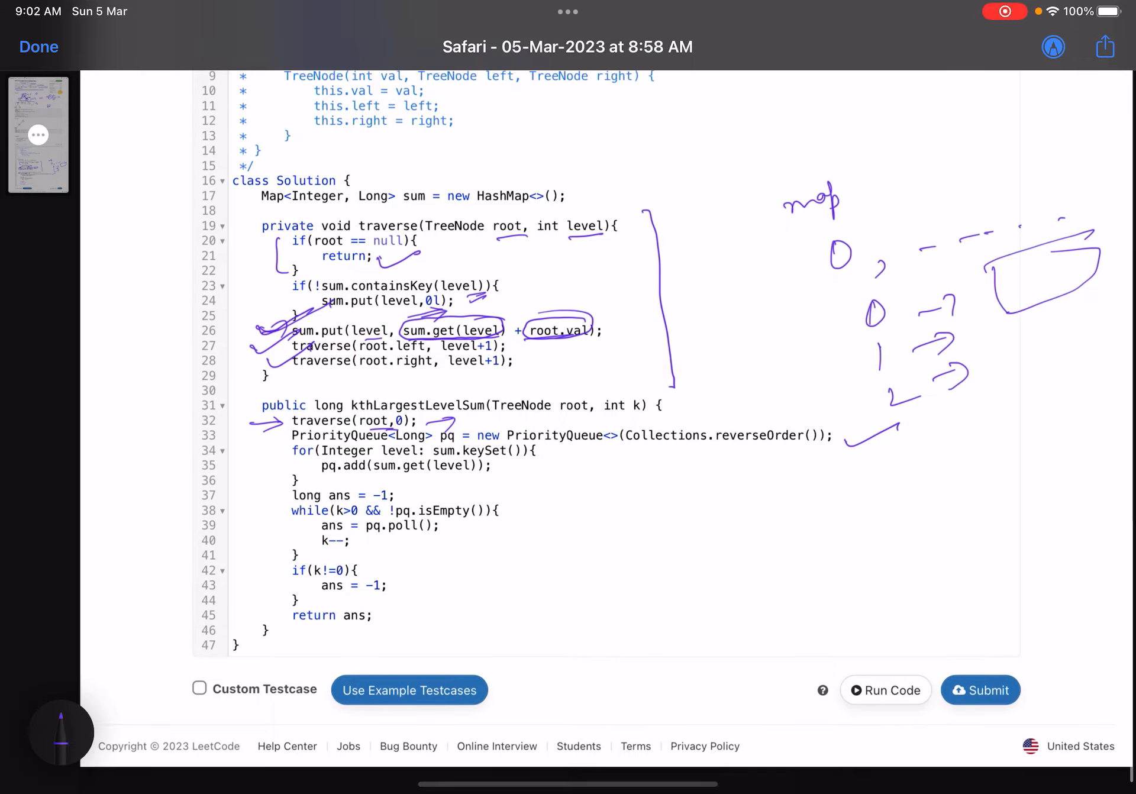
scroll(up, 3)
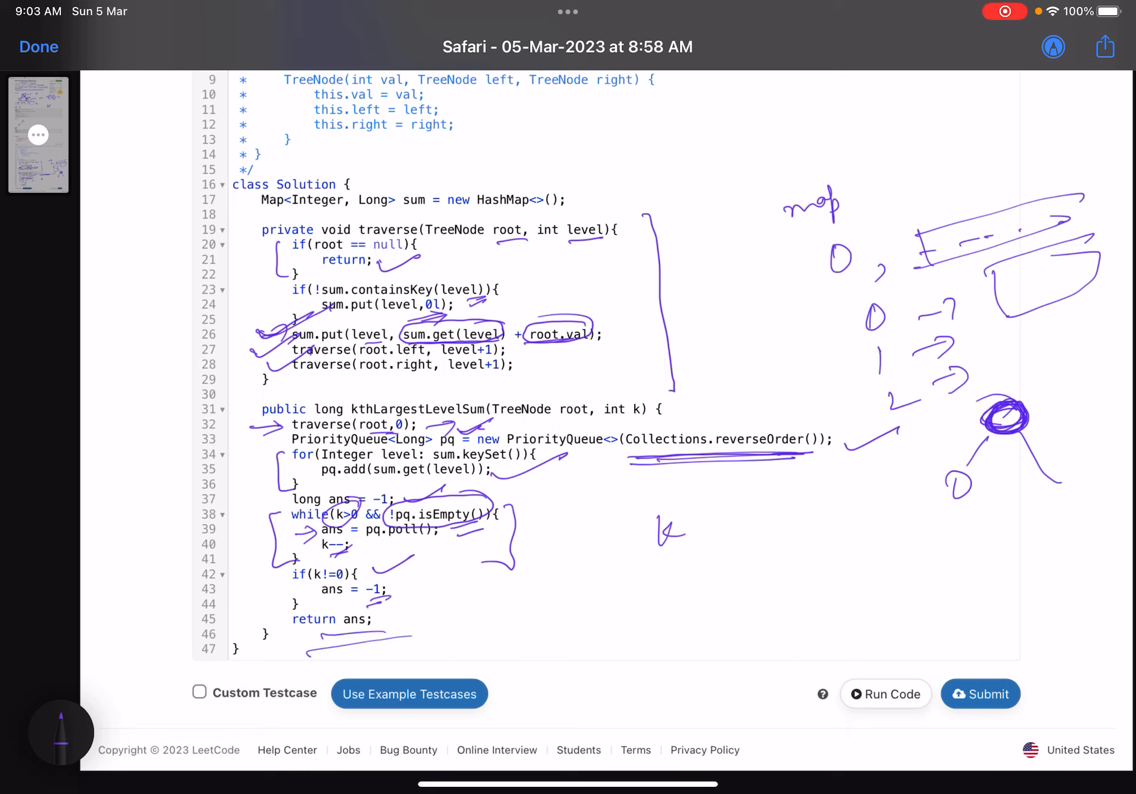
click(61, 732)
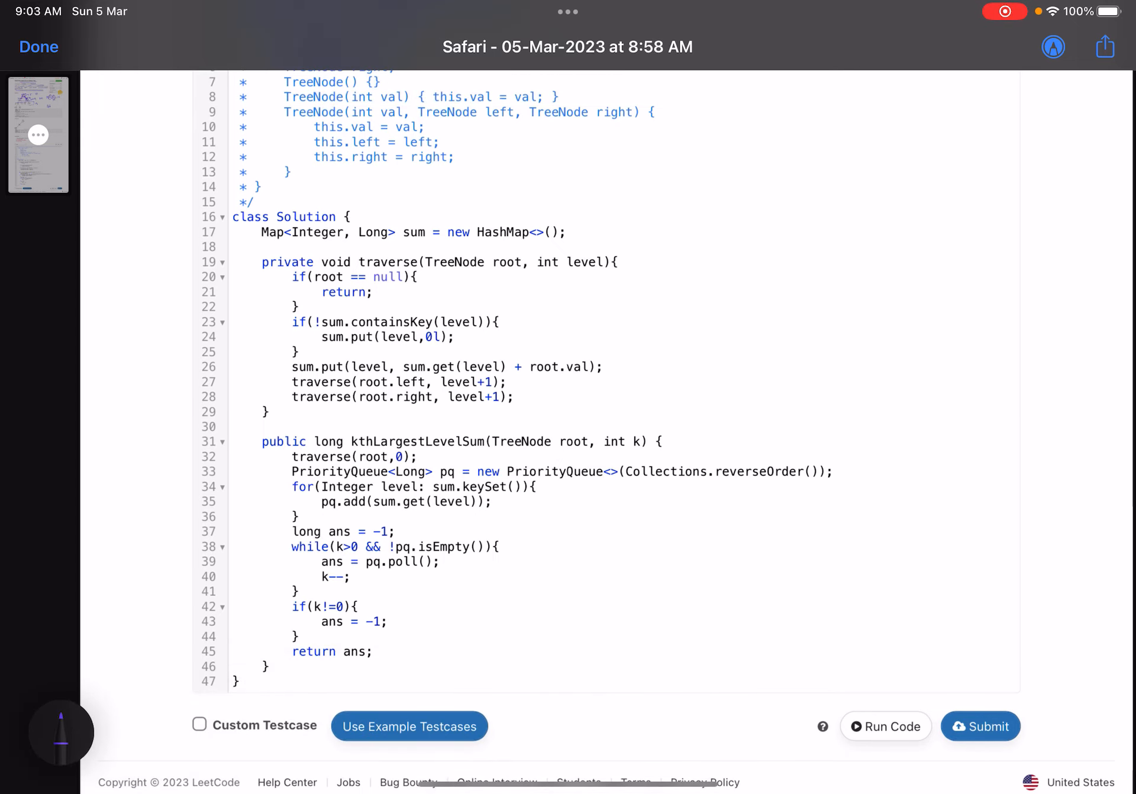
Write a boxed 10^6 × 10^5 by the constraints and circle the long return type
scroll(up, 3)
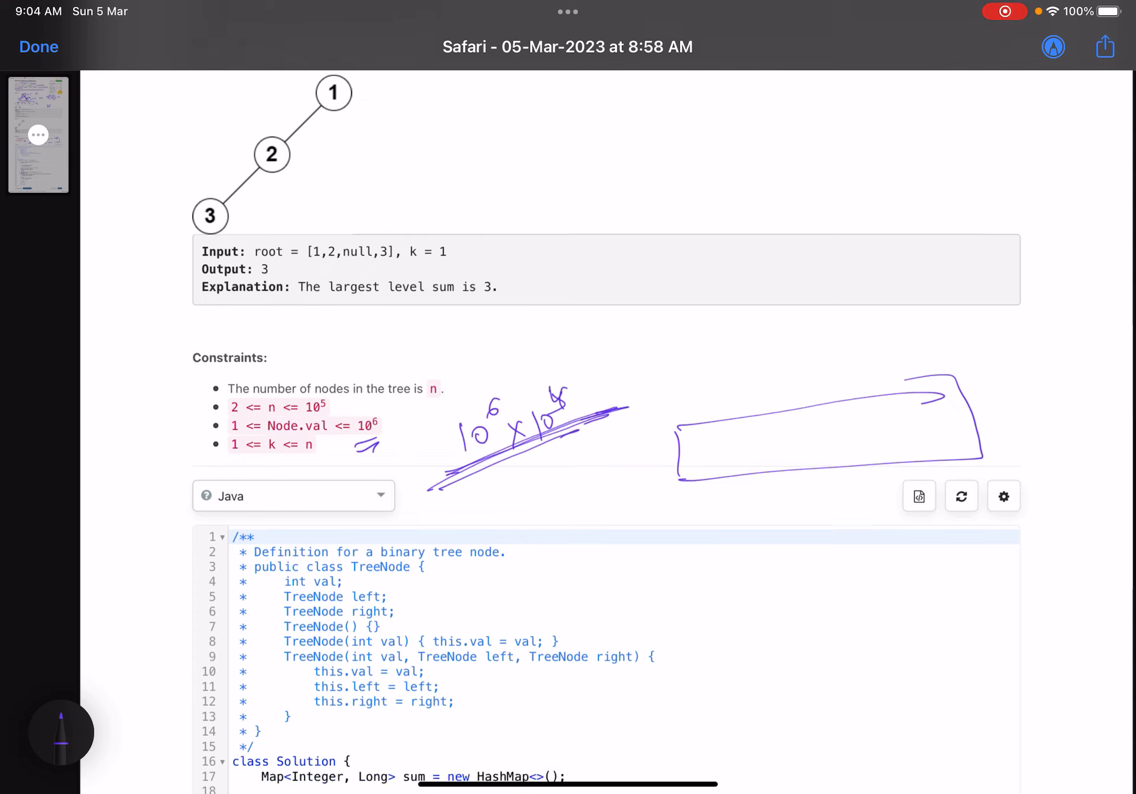
scroll(down, 3)
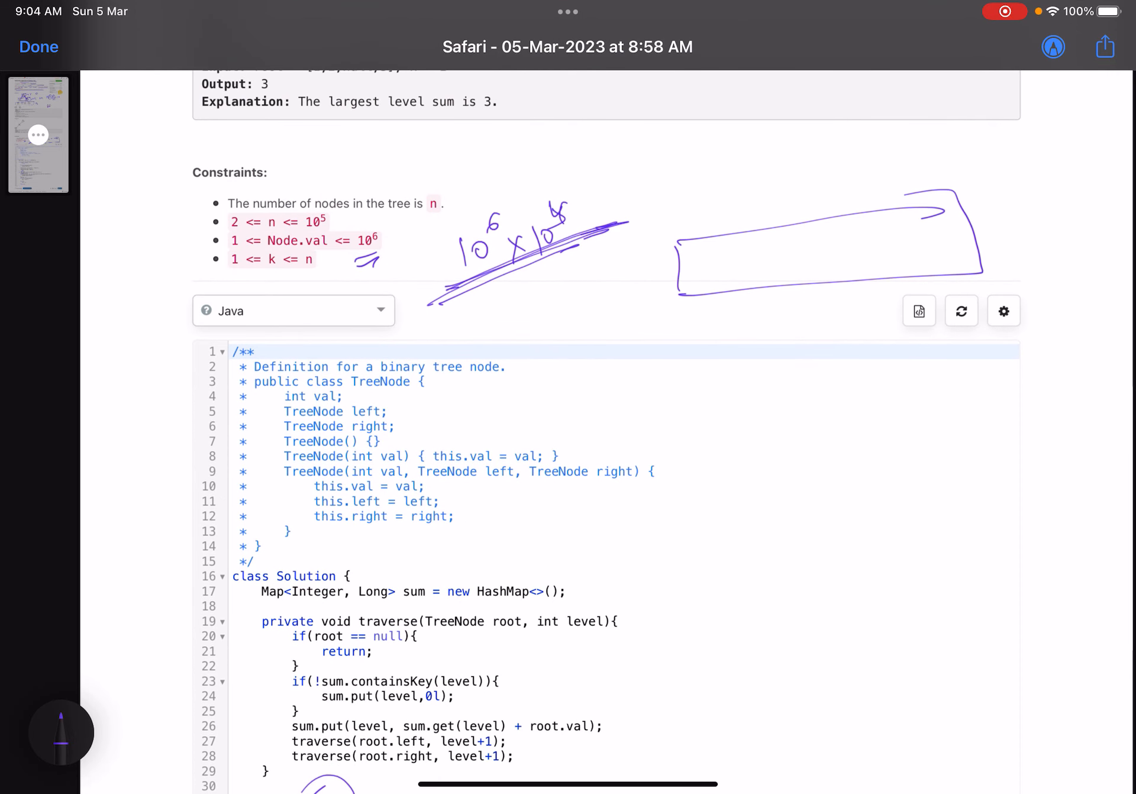
scroll(down, 3)
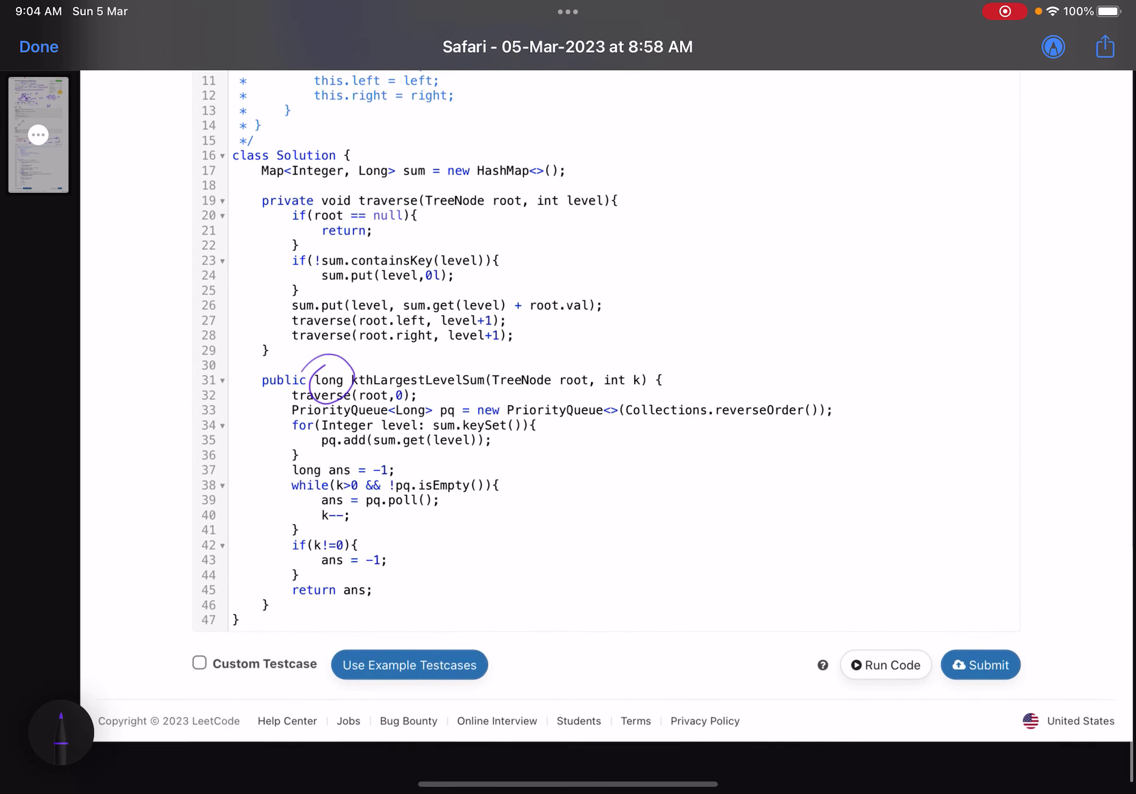
scroll(up, 3)
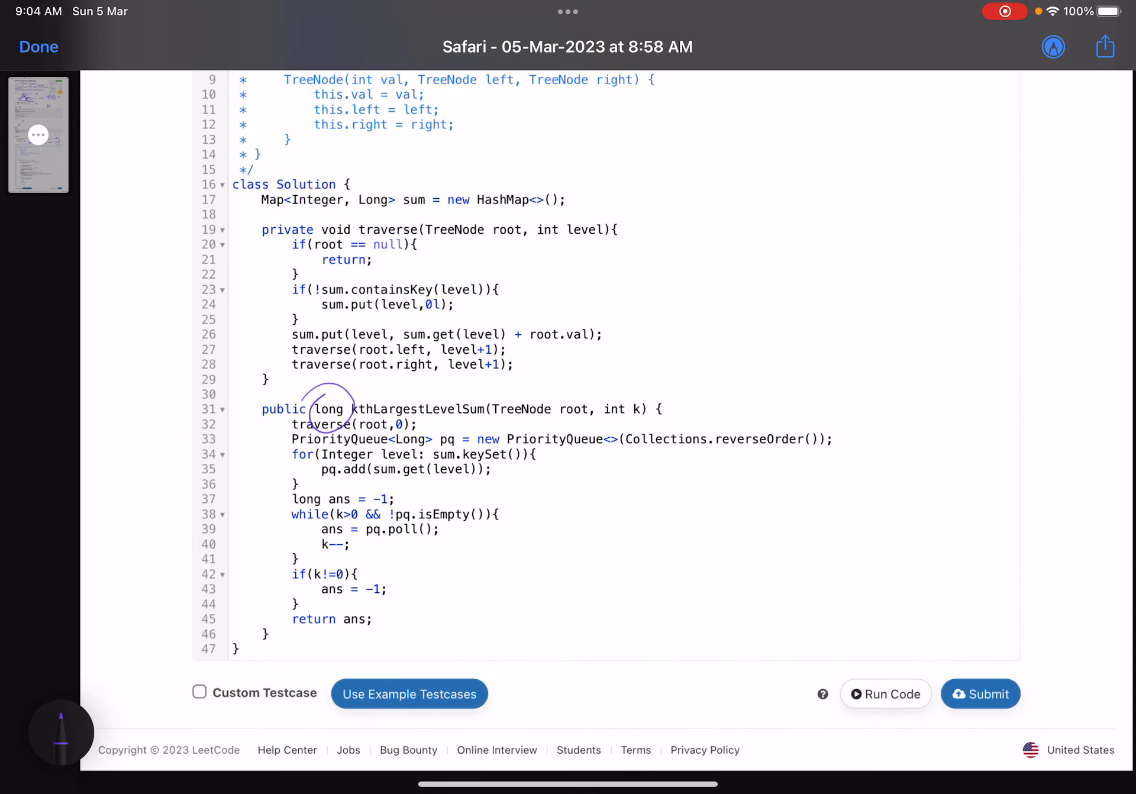